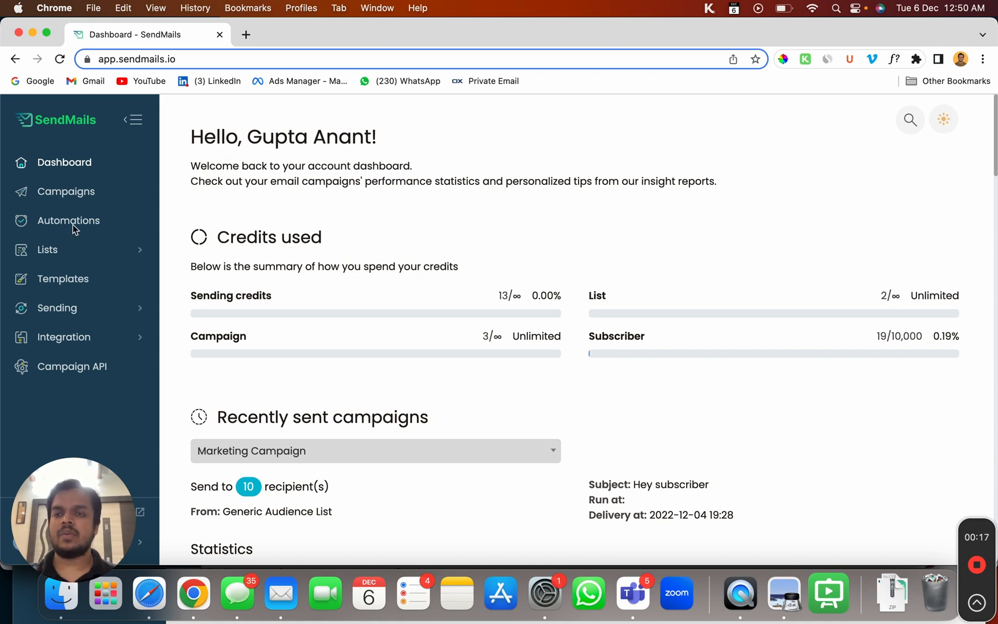
# - Go to the Automations list from the left sidebar of the dashboard
pyautogui.click(68, 221)
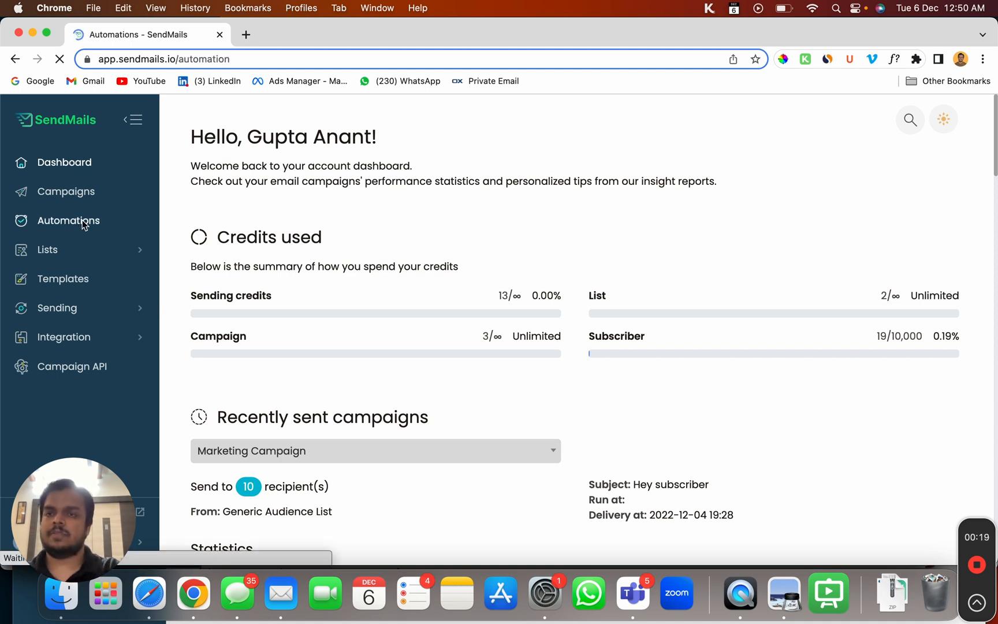
pyautogui.click(68, 221)
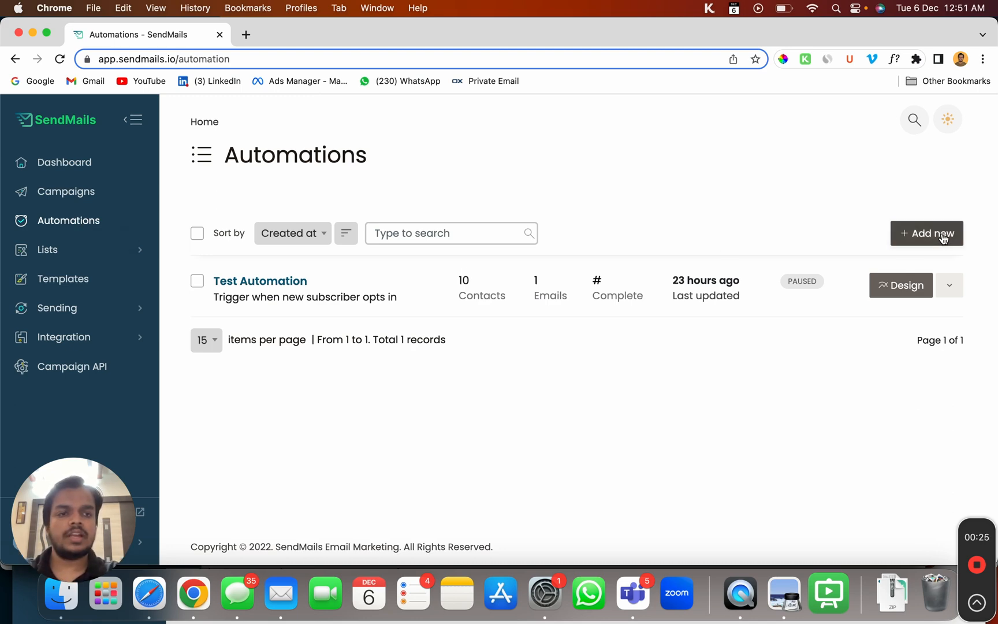
pyautogui.click(927, 234)
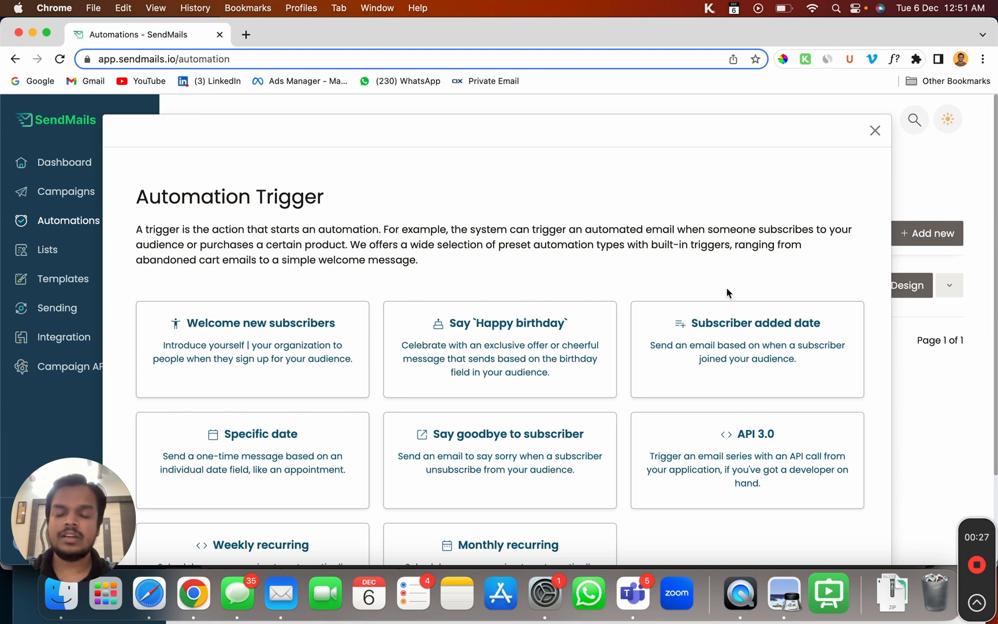
pyautogui.click(876, 130)
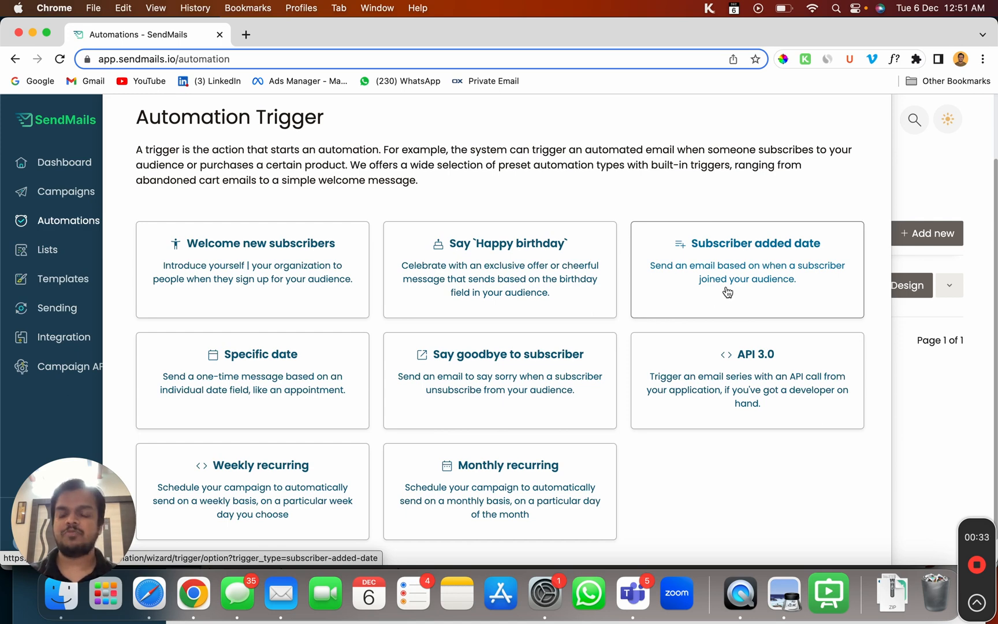
pyautogui.moveTo(264, 255)
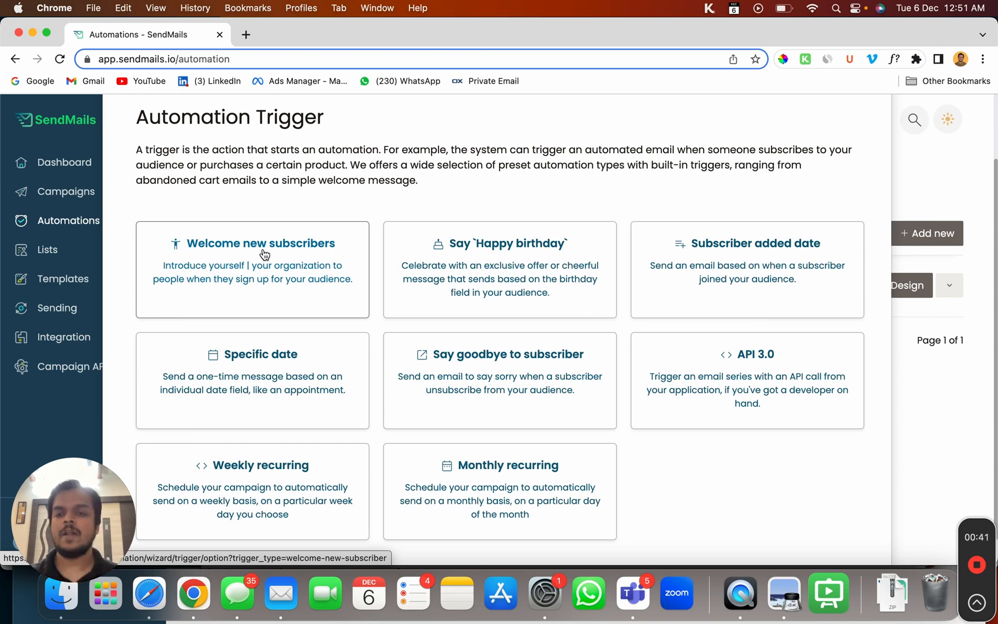
pyautogui.moveTo(436, 272)
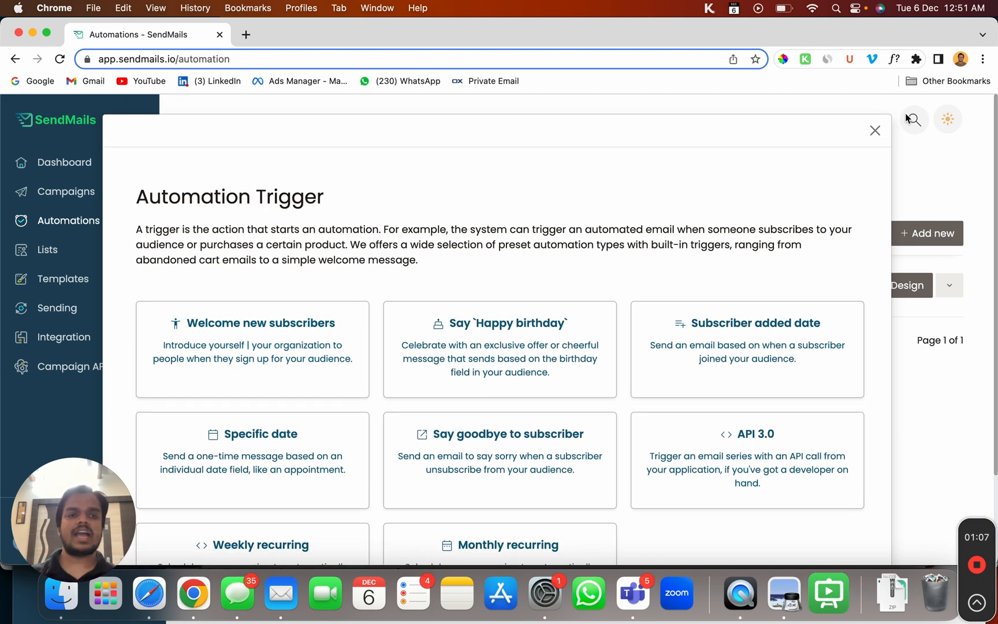
pyautogui.click(875, 131)
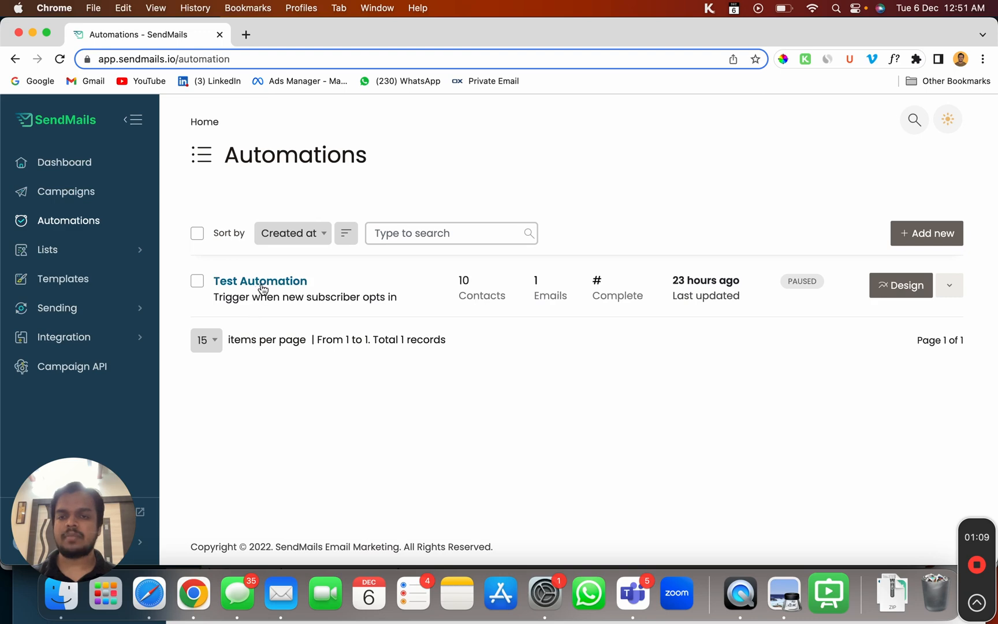
# - Open Test Automation, view its subscription trigger, then show the 'Welcome to my email list' send-email step's details
pyautogui.click(260, 281)
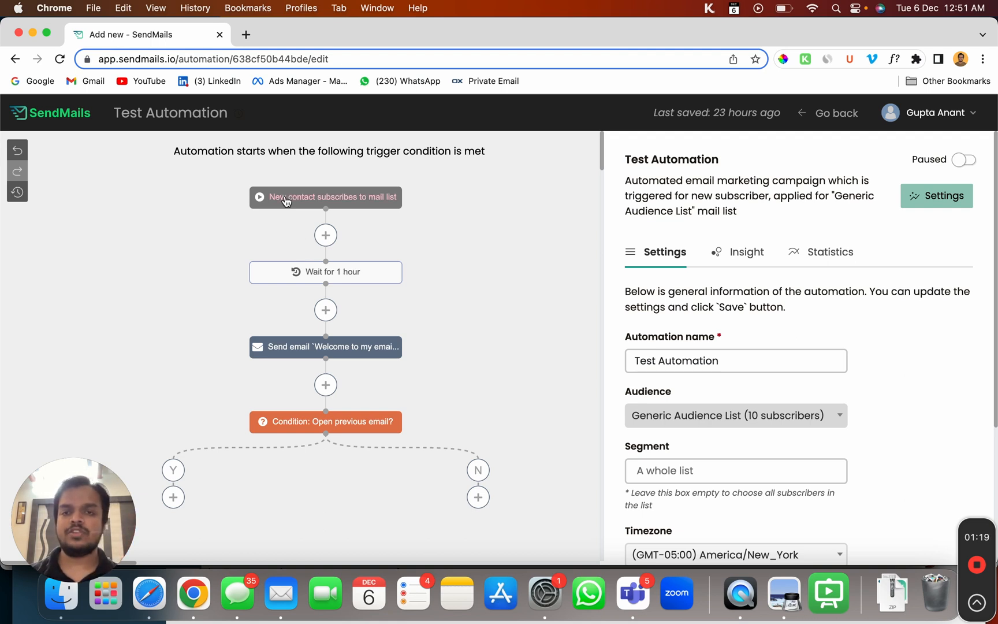
pyautogui.click(325, 197)
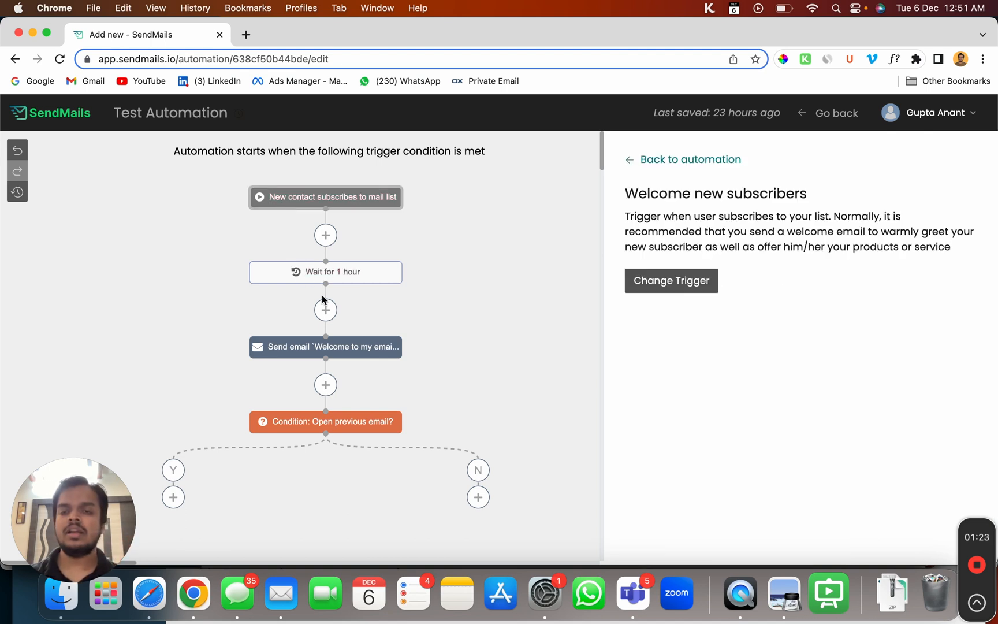
pyautogui.moveTo(317, 355)
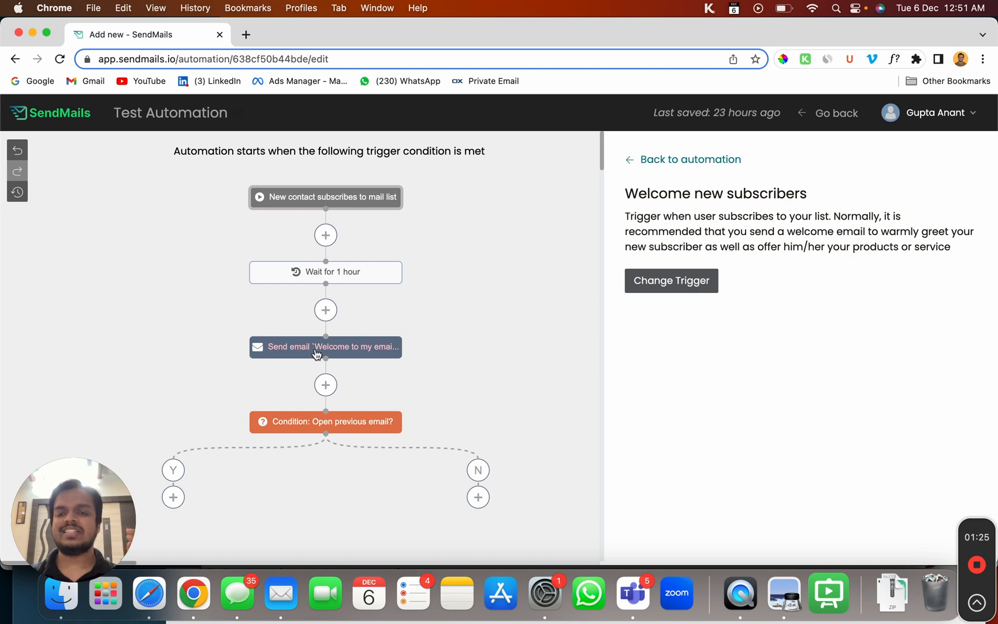
pyautogui.click(325, 347)
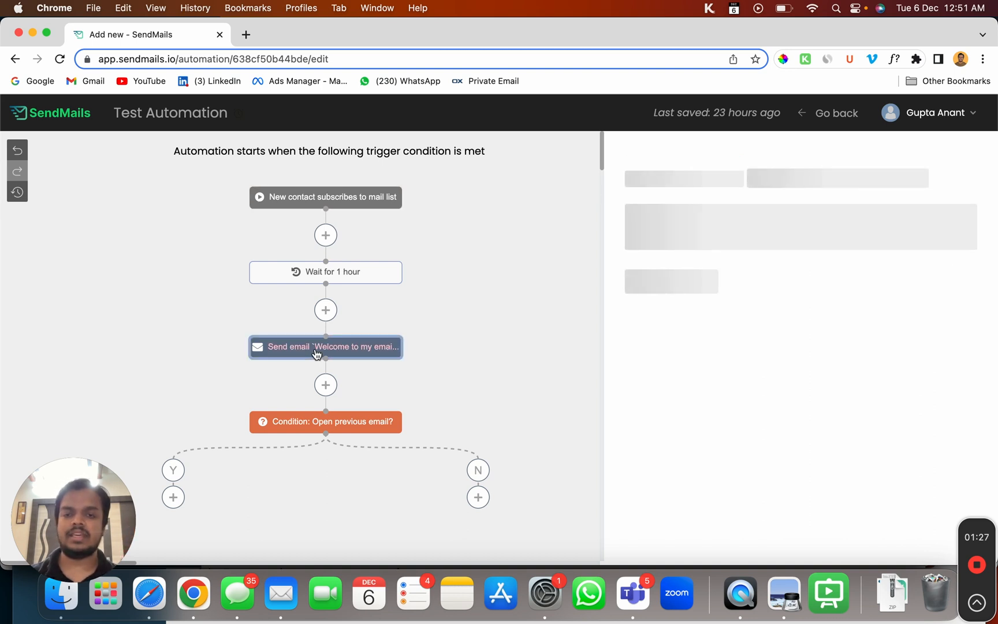
pyautogui.click(325, 346)
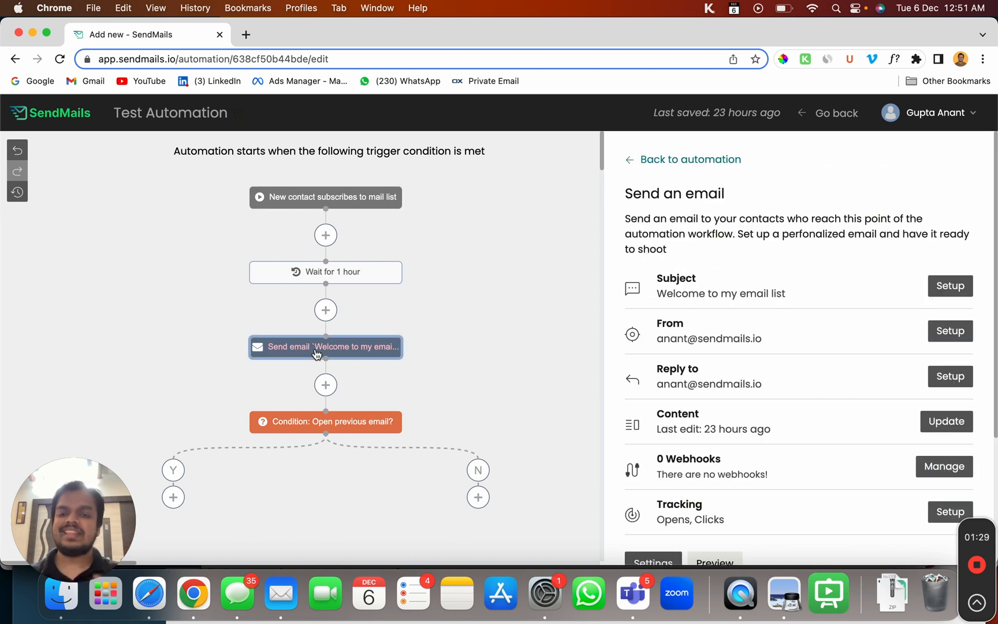
# - In the condition settings, try the click-a-link criterion, then keep 'Subscriber read an Email'
pyautogui.click(310, 422)
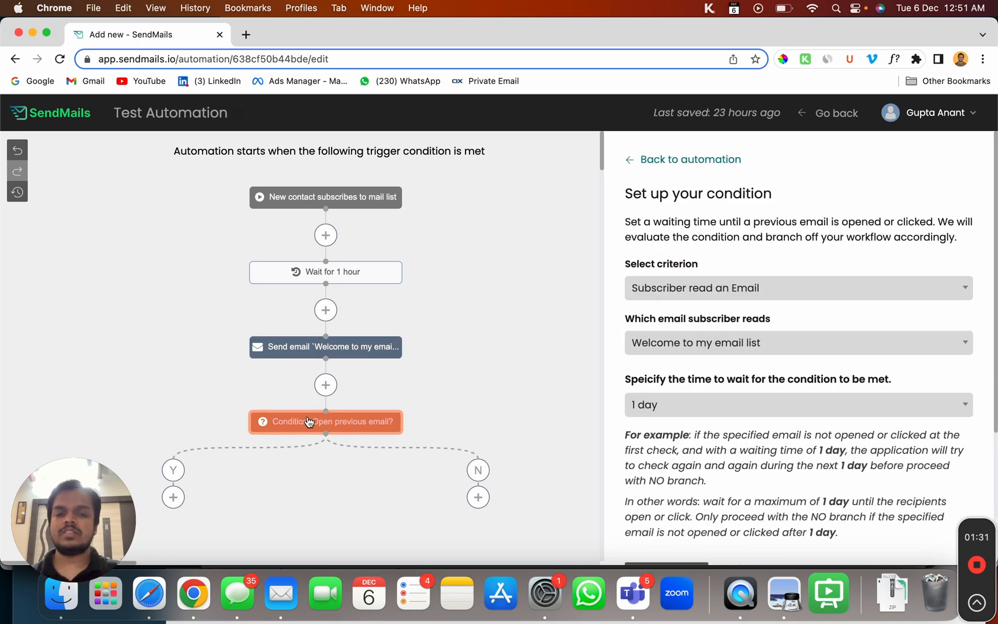
pyautogui.moveTo(737, 263)
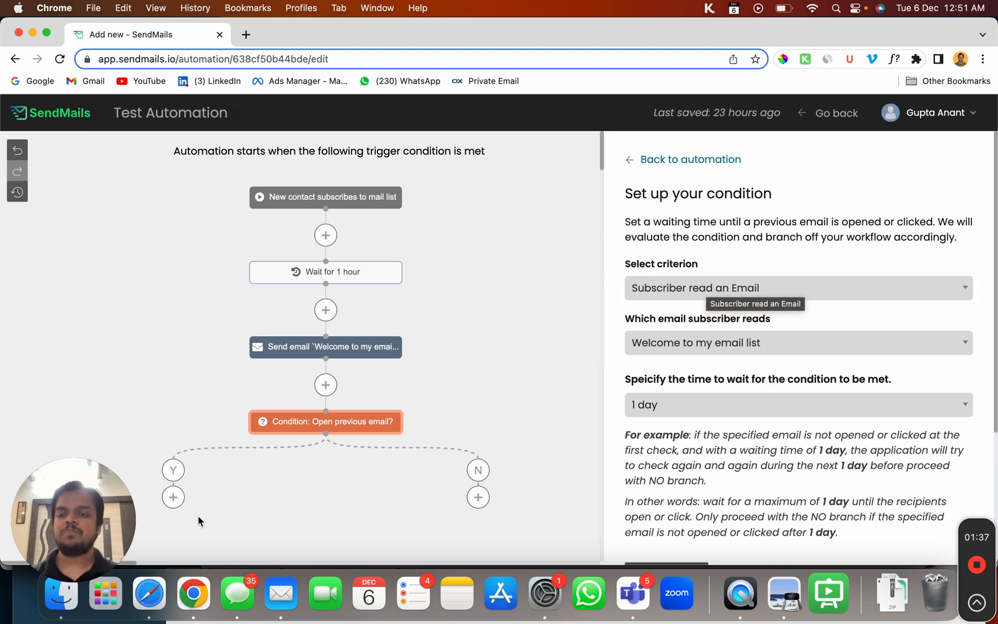
pyautogui.moveTo(277, 505)
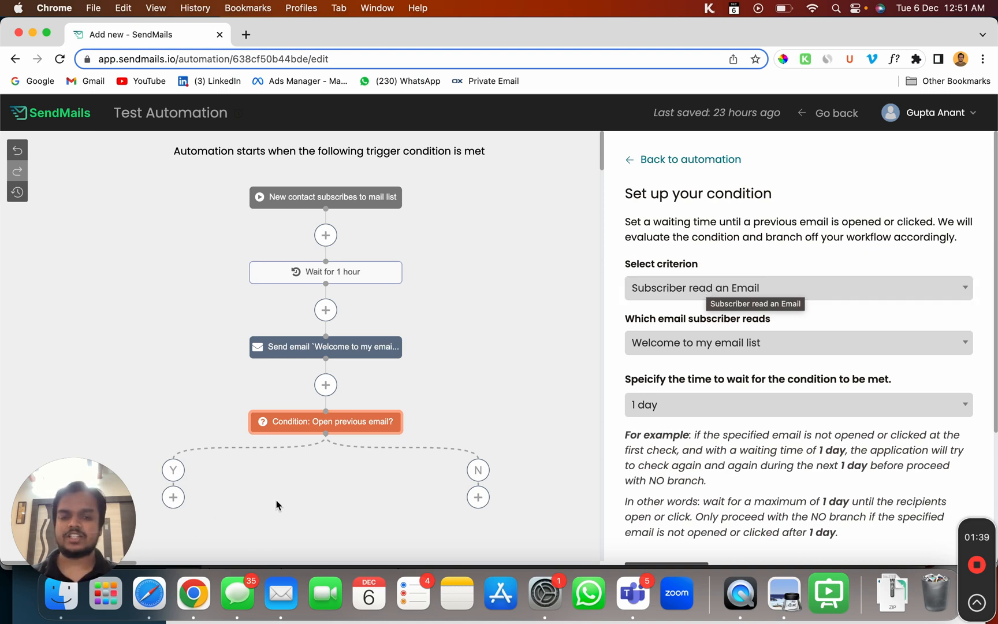
pyautogui.moveTo(172, 497)
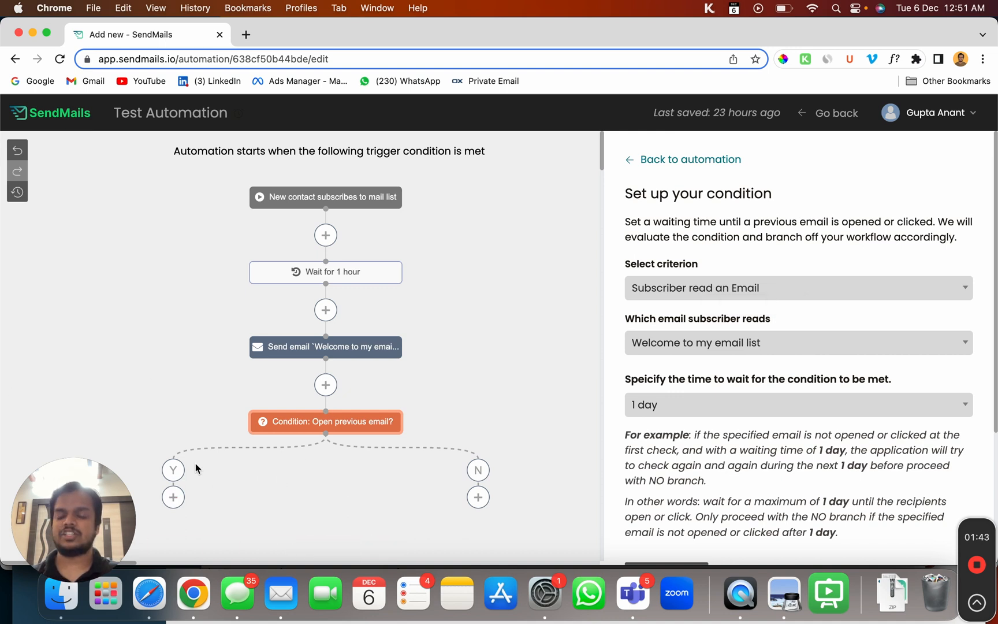
pyautogui.moveTo(546, 499)
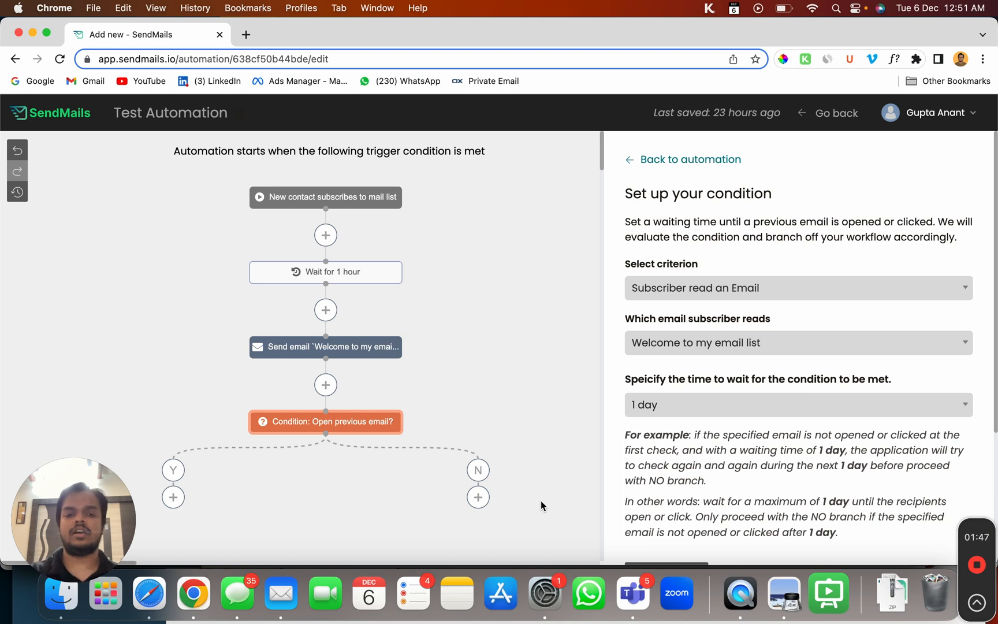
pyautogui.click(799, 287)
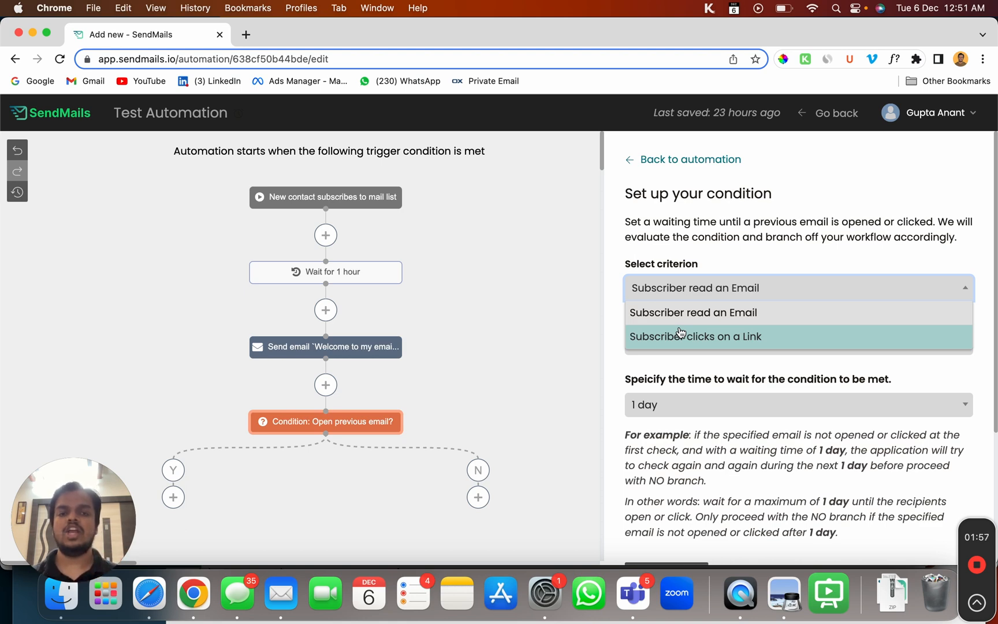
pyautogui.click(695, 336)
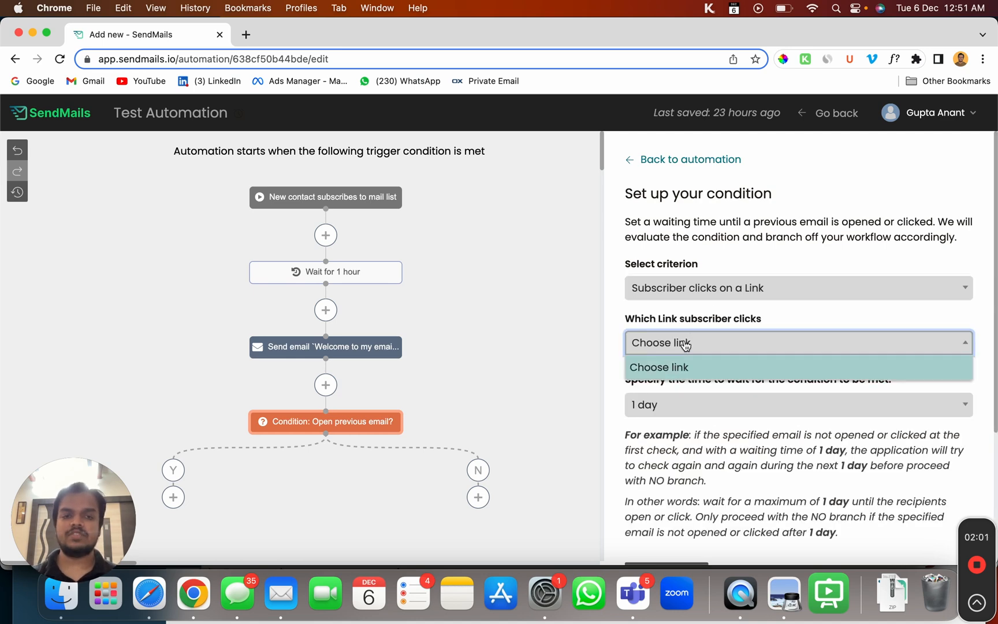
pyautogui.click(798, 288)
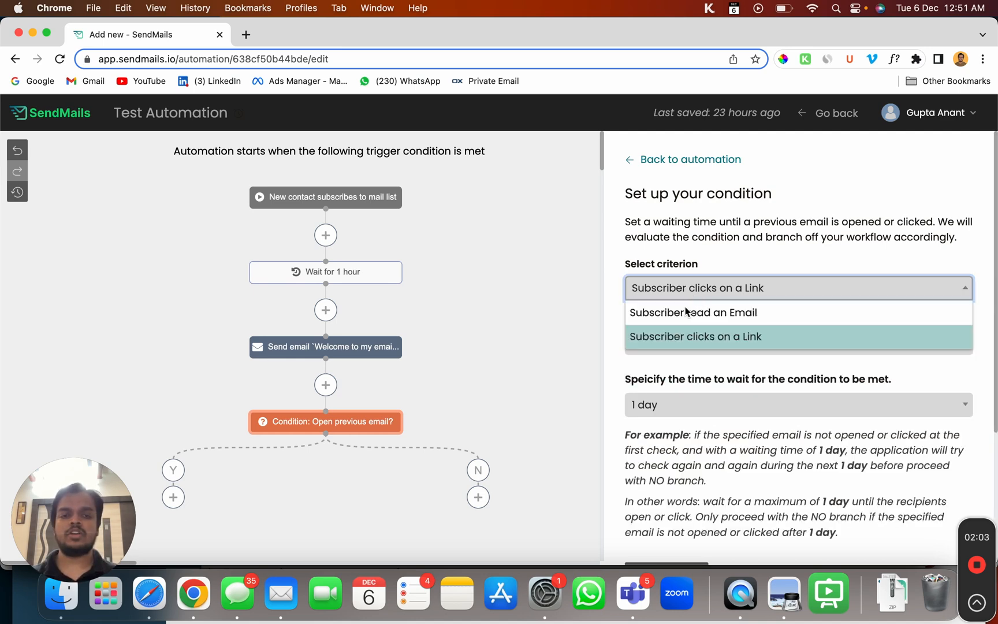
pyautogui.click(692, 312)
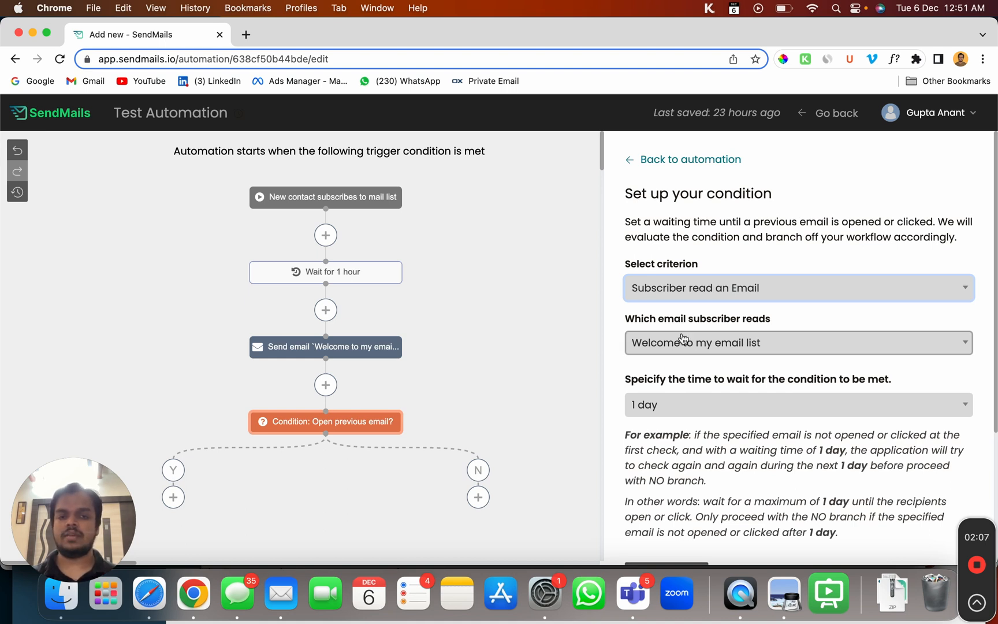
# - Choose 'Welcome to my email list' as the email the subscriber must have read
pyautogui.click(799, 342)
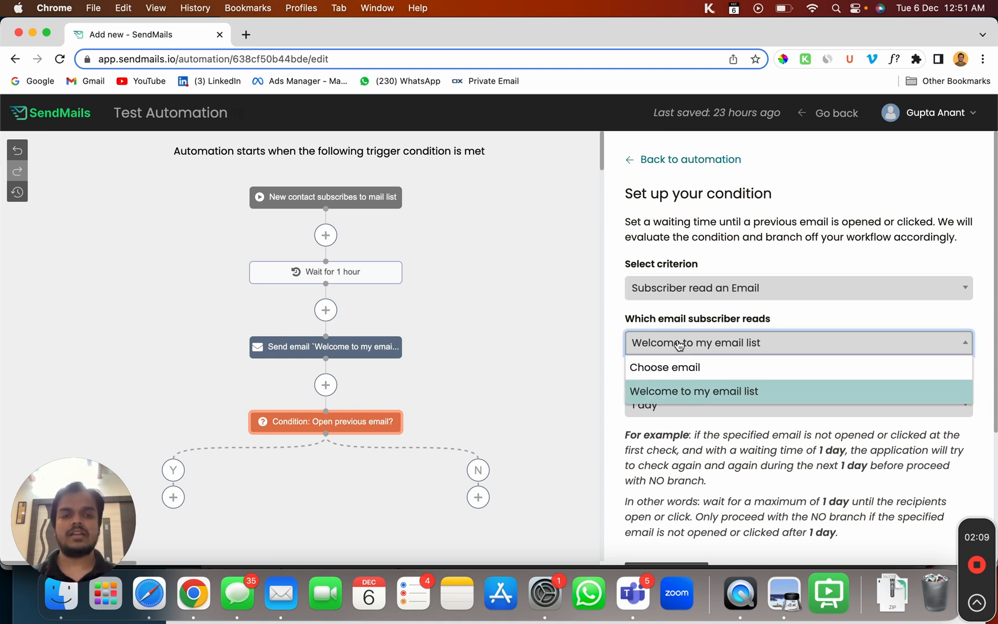
pyautogui.click(694, 391)
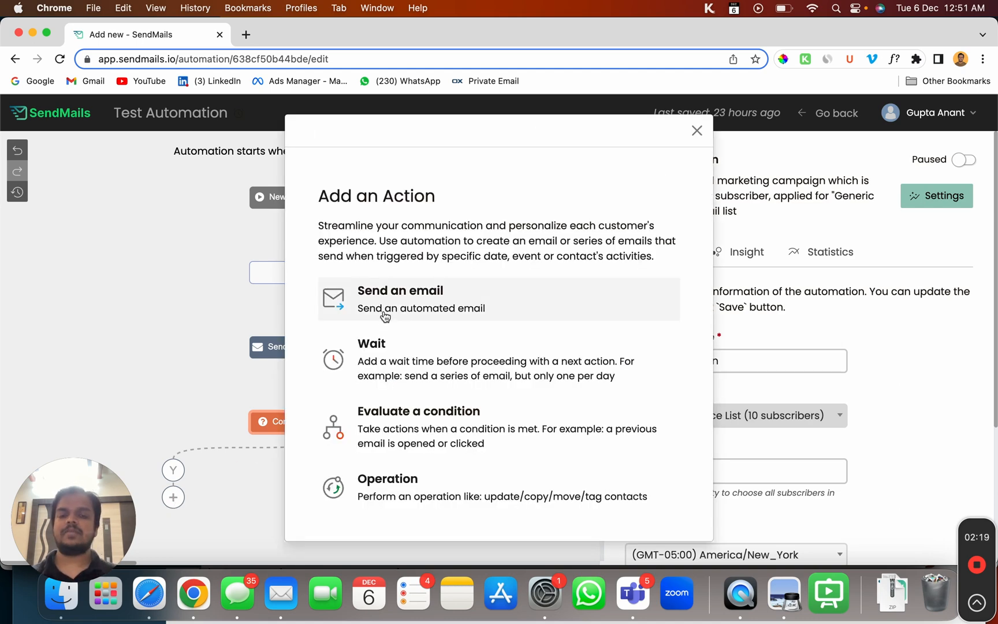
pyautogui.moveTo(385, 369)
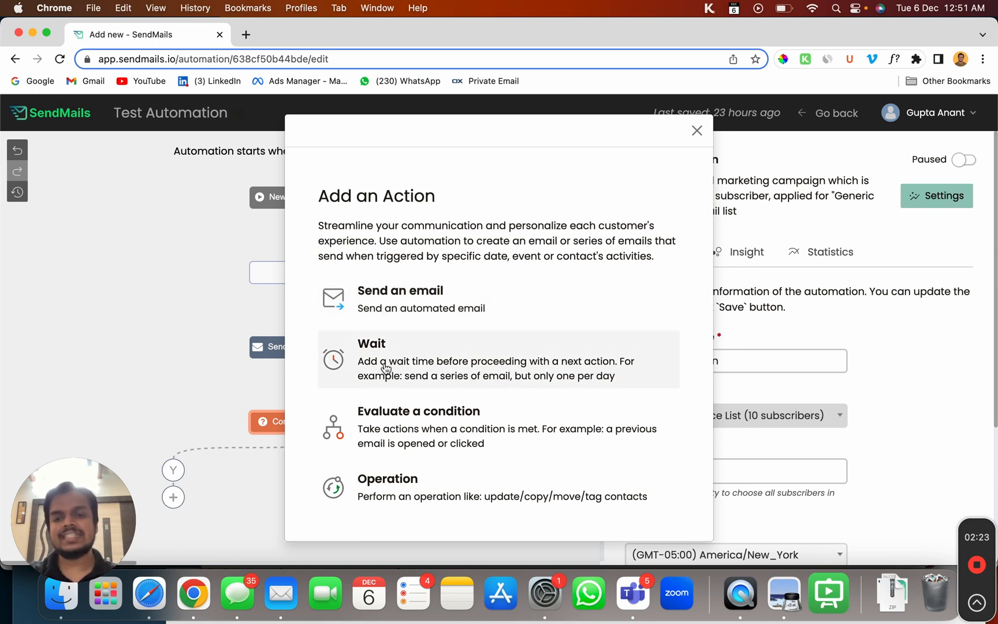
pyautogui.moveTo(382, 419)
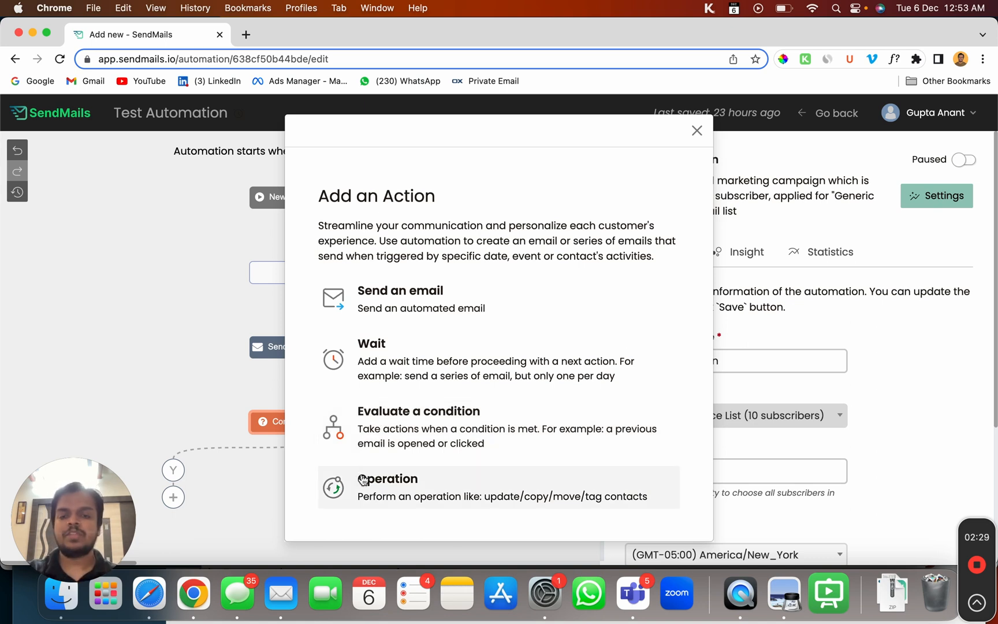
pyautogui.click(387, 487)
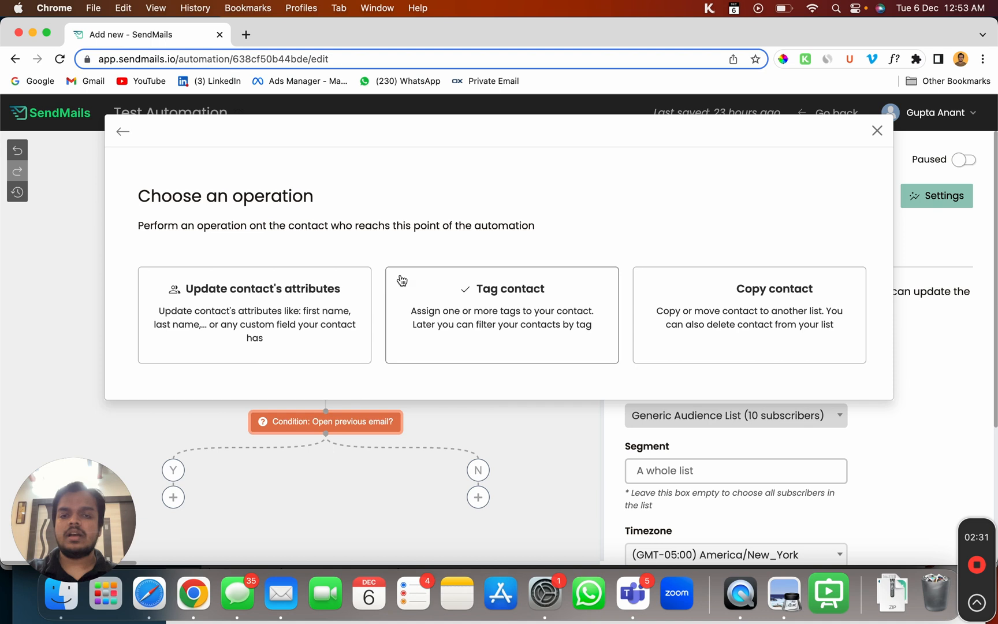
pyautogui.moveTo(399, 342)
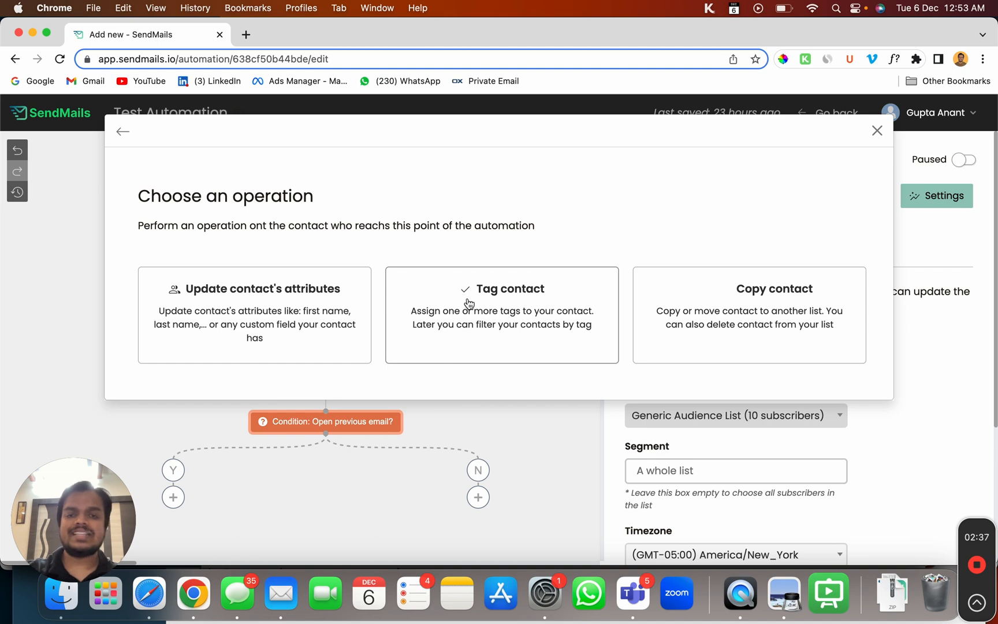
pyautogui.moveTo(480, 316)
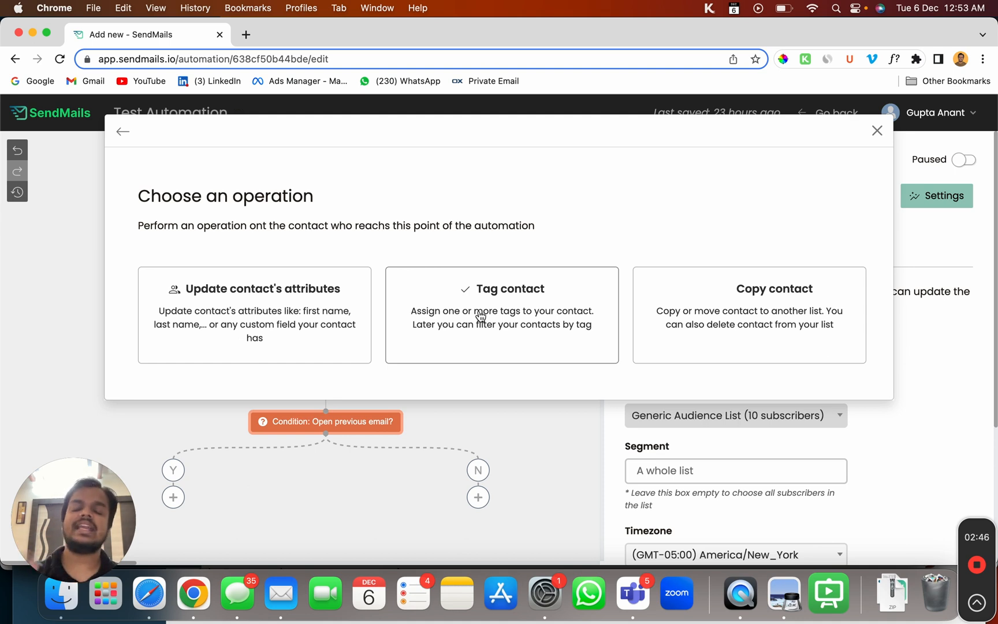
pyautogui.moveTo(502, 312)
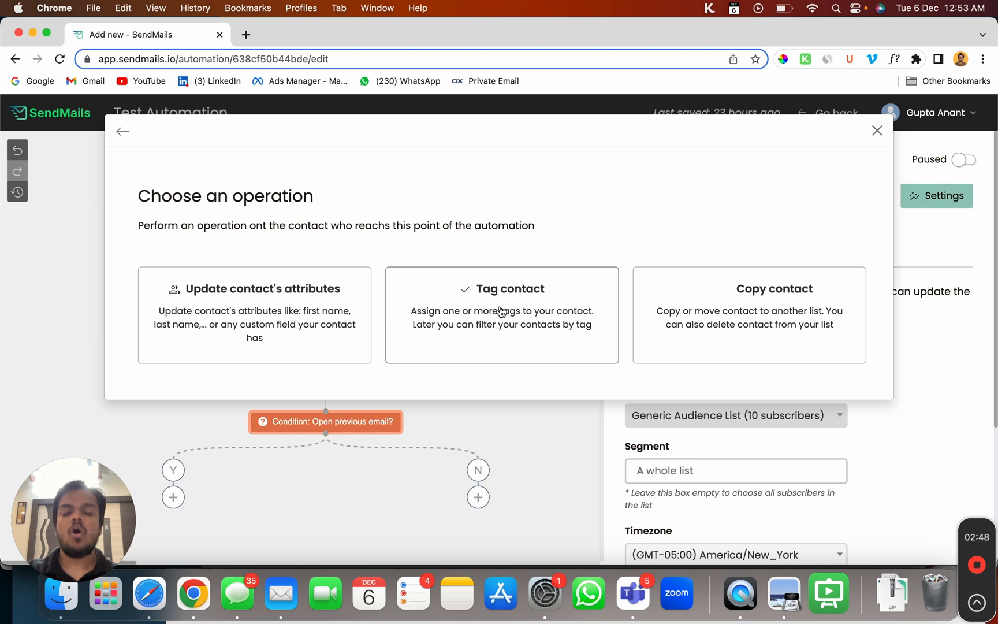
pyautogui.moveTo(669, 321)
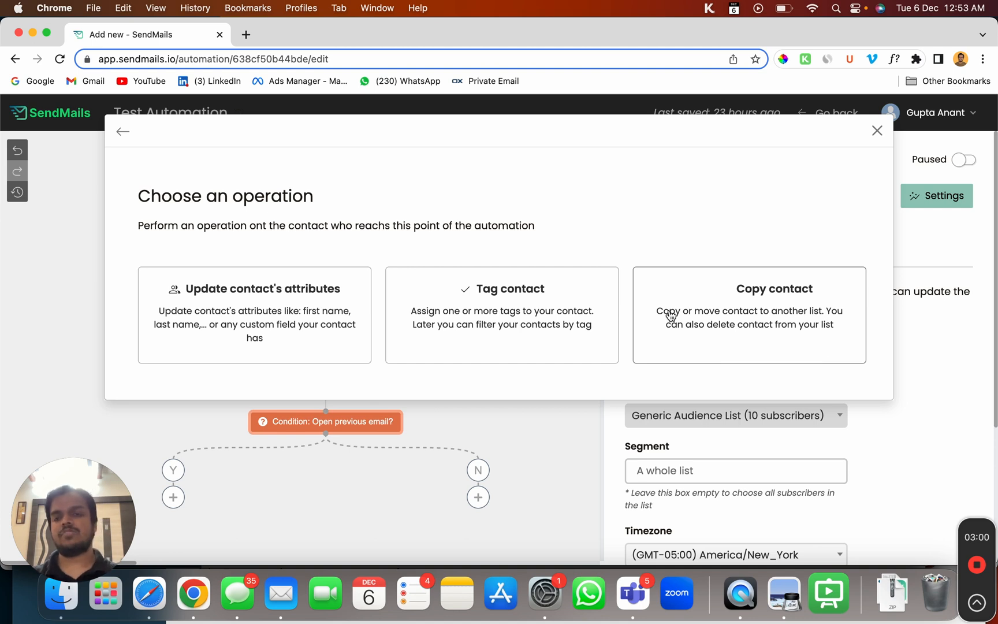
pyautogui.moveTo(308, 220)
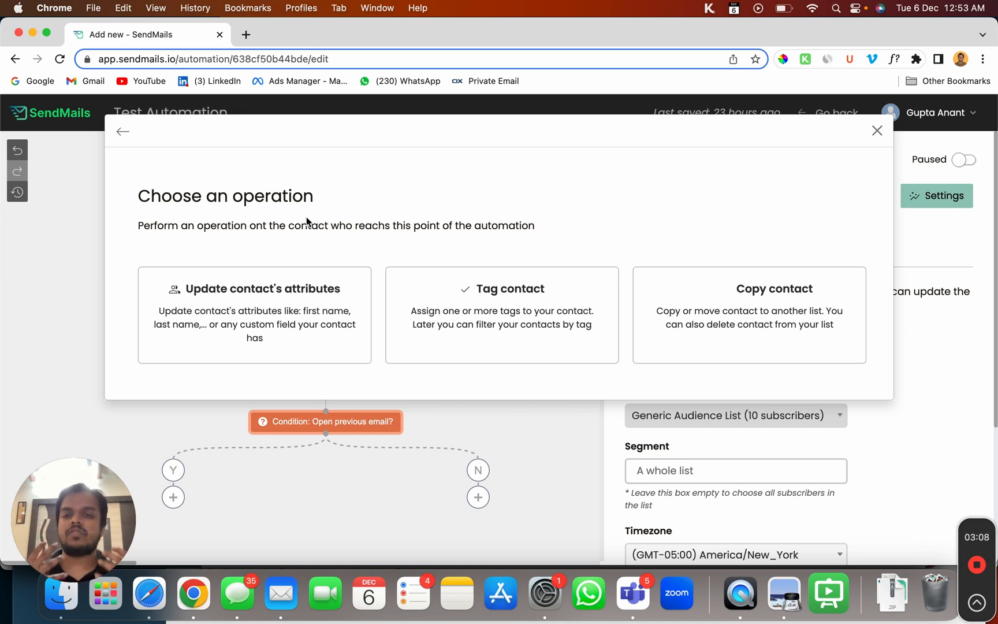
pyautogui.moveTo(192, 302)
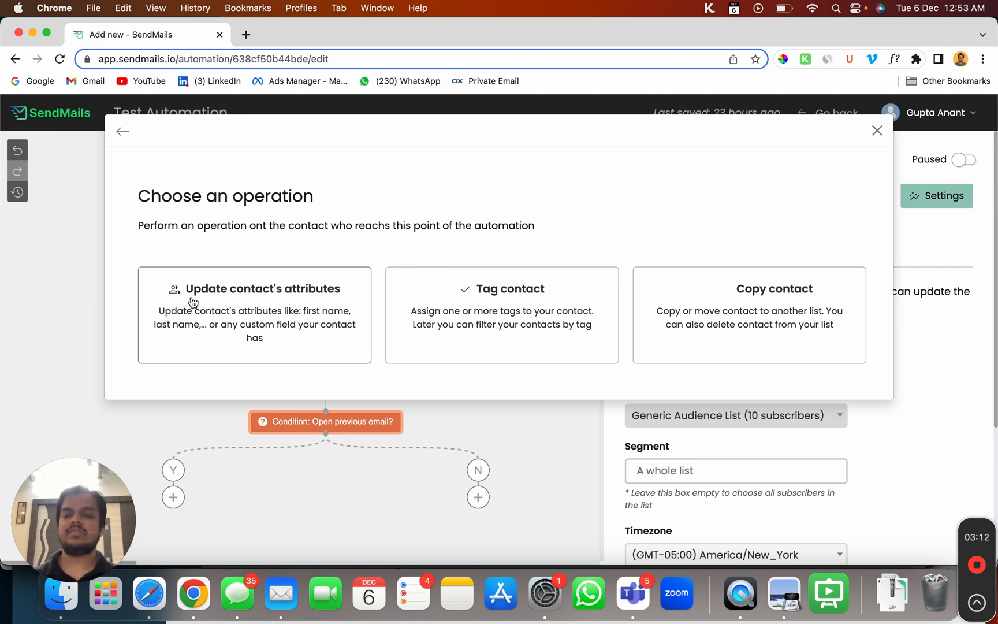
pyautogui.moveTo(222, 120)
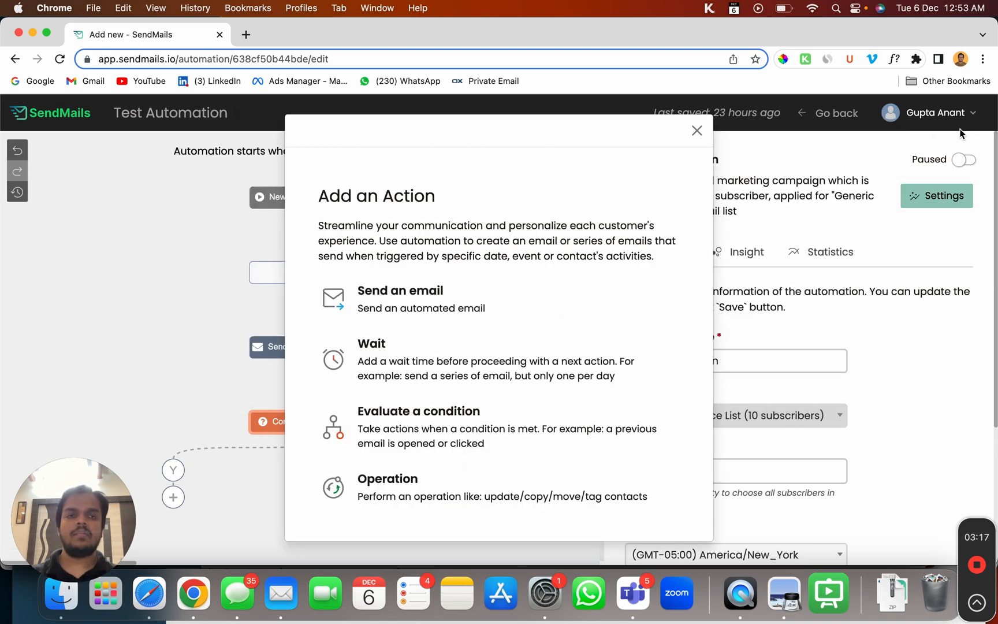
# - Dismiss the Add an Action choices and show the Insight audience of 10 waiting contacts
pyautogui.click(697, 130)
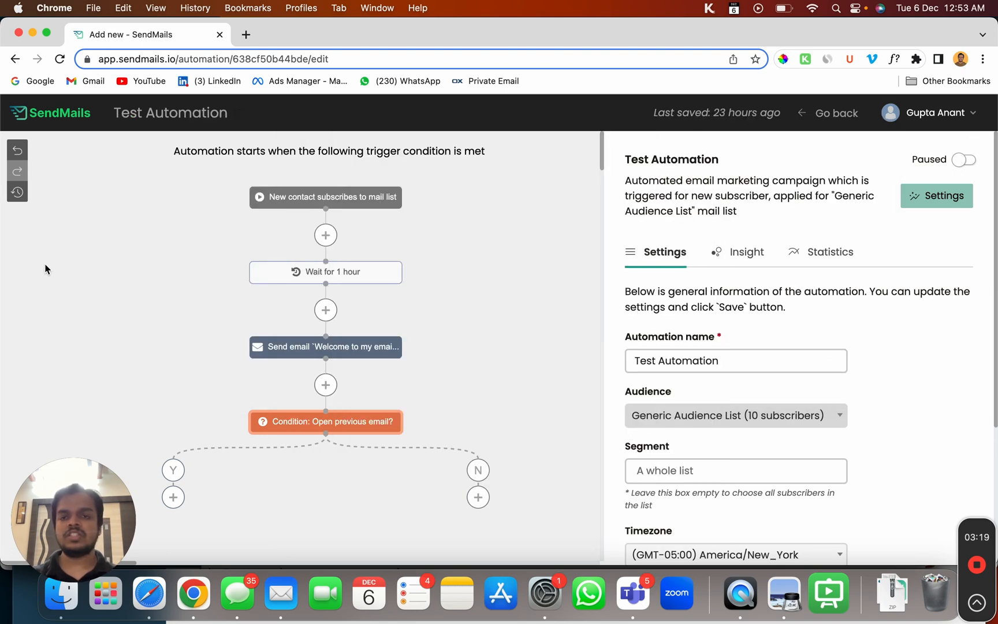
pyautogui.moveTo(98, 318)
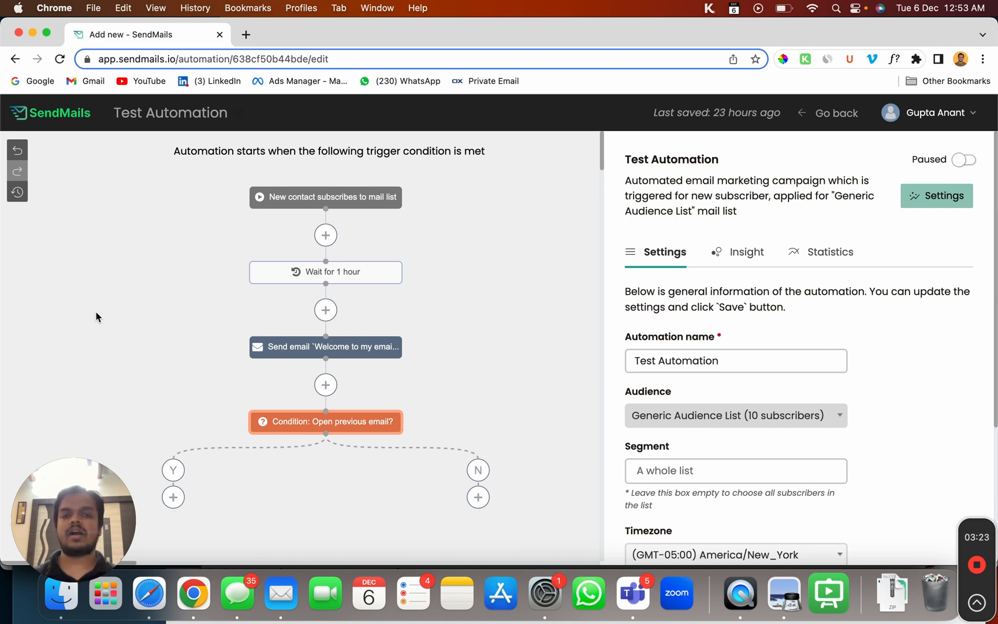
pyautogui.moveTo(216, 227)
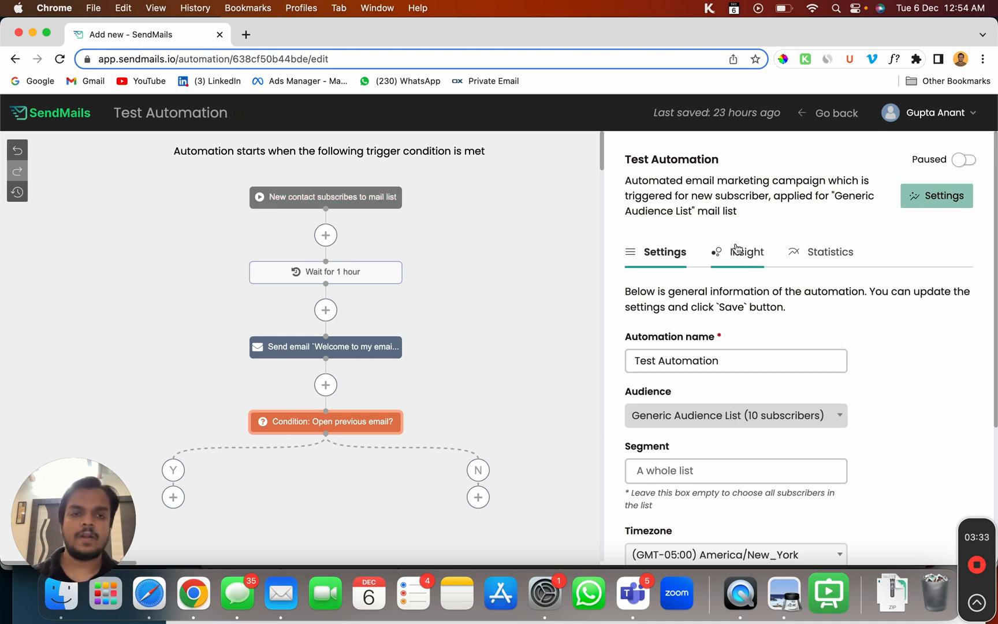
pyautogui.click(742, 251)
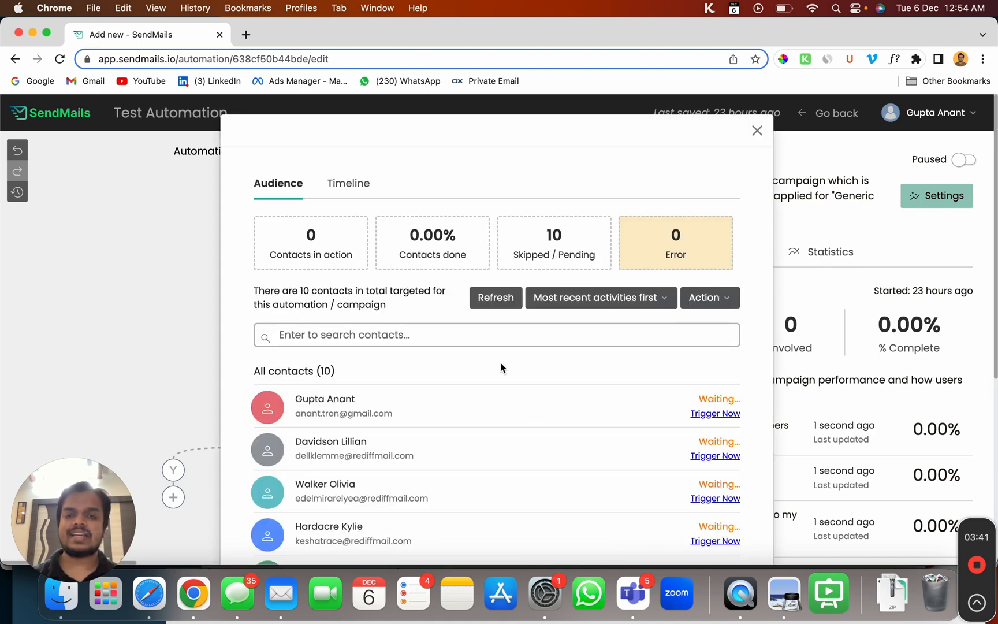
# - Close the audience contact list, toggle Paused, then cancel the 'Are you sure?' prompt so the automation stays paused
pyautogui.scroll(-3)
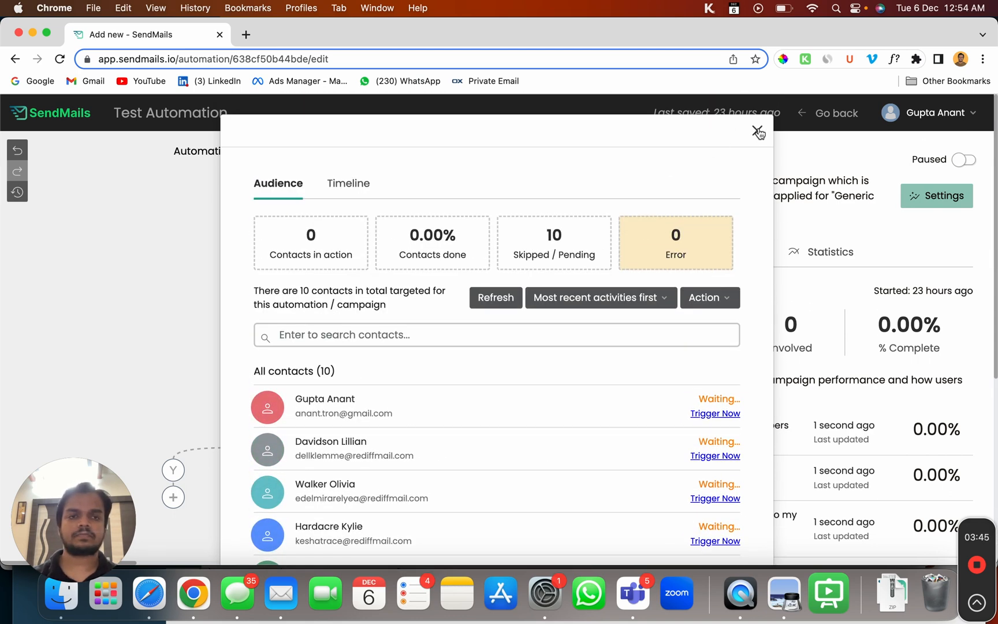
pyautogui.click(757, 131)
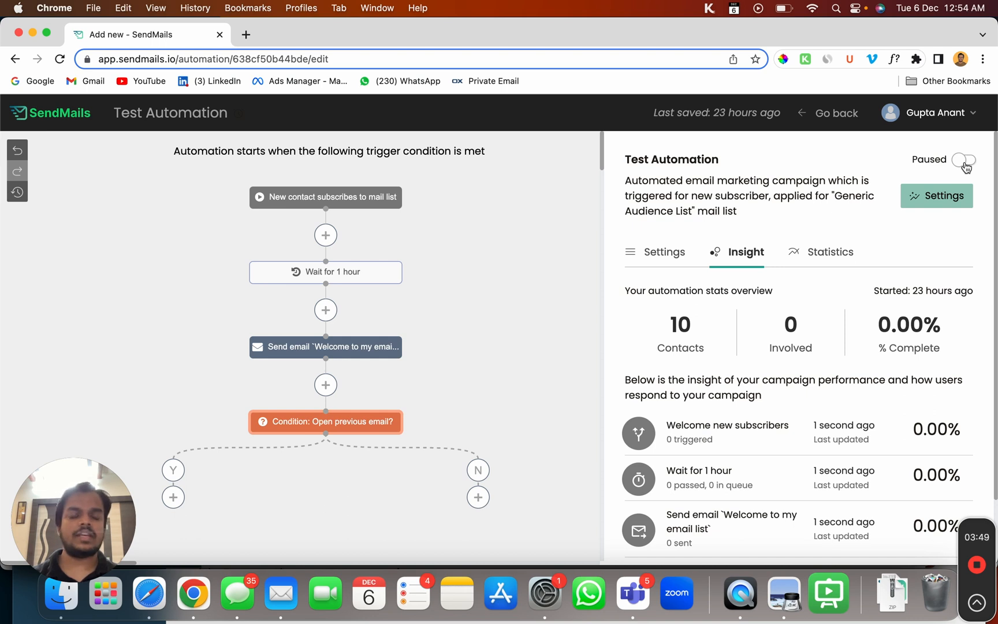
pyautogui.click(960, 160)
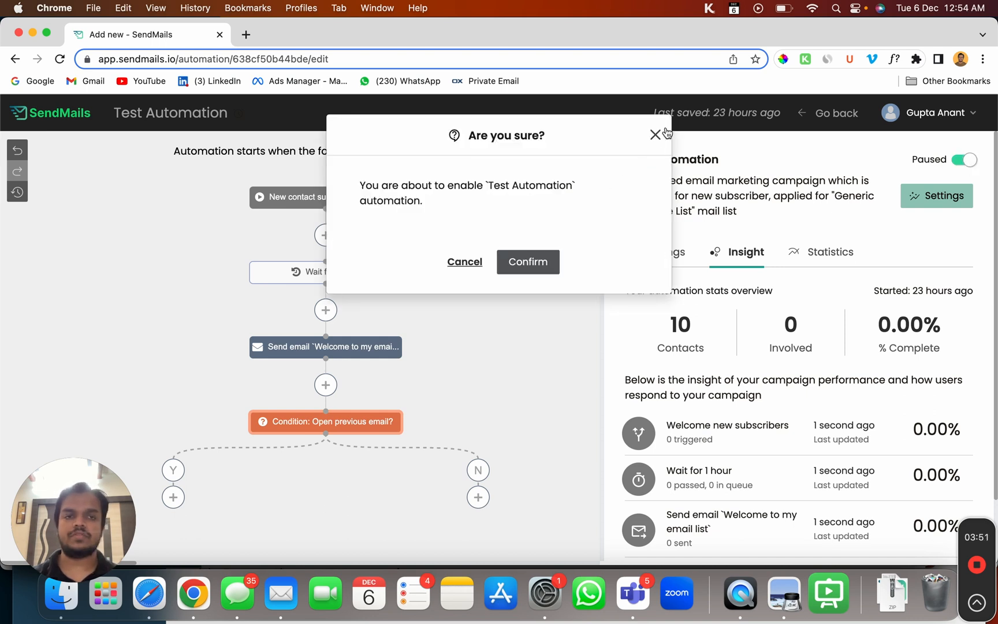
pyautogui.click(528, 261)
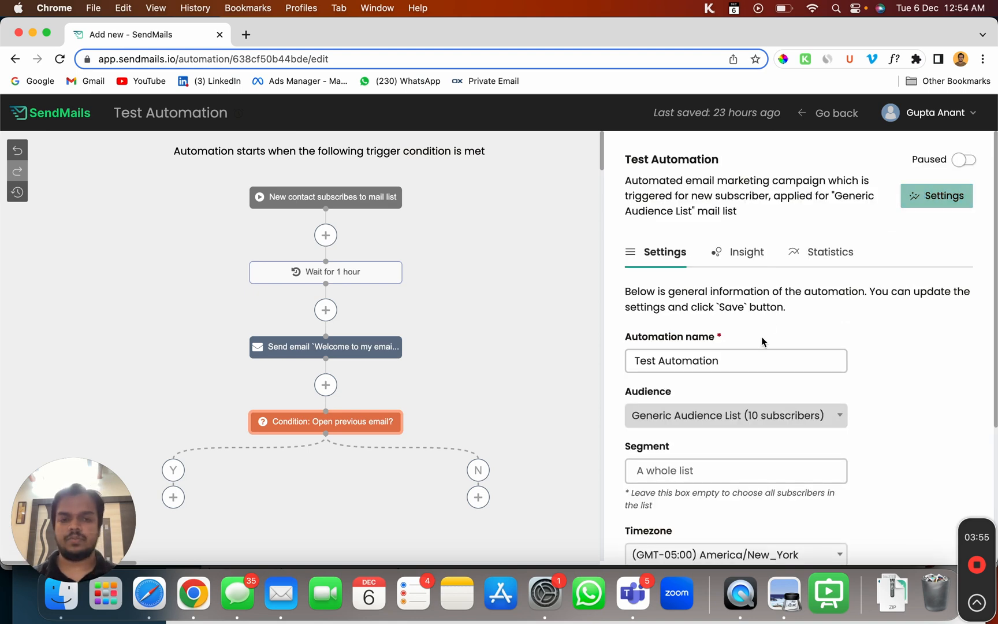
pyautogui.moveTo(681, 521)
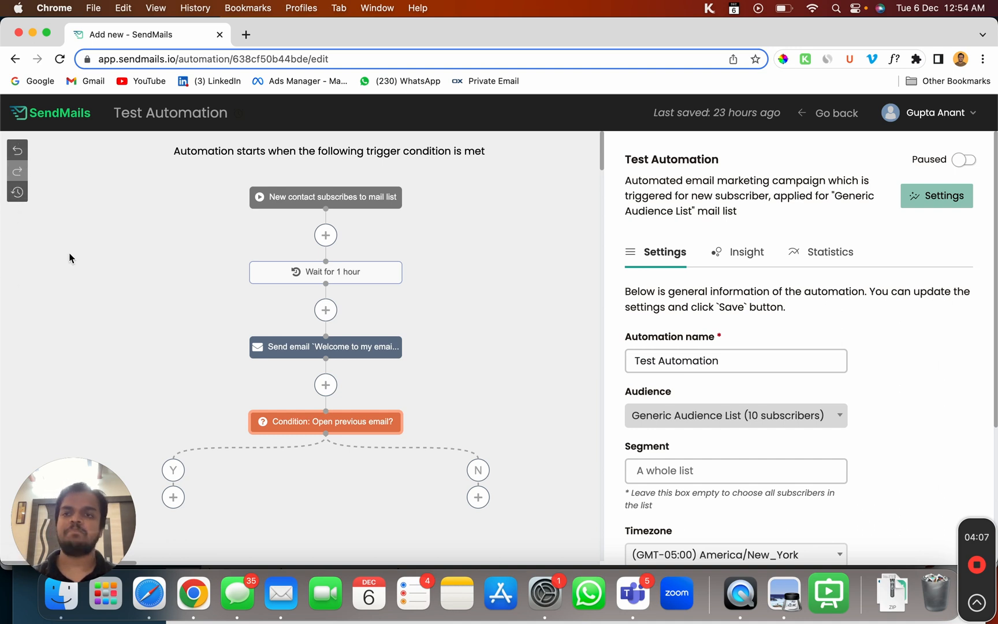
pyautogui.moveTo(78, 253)
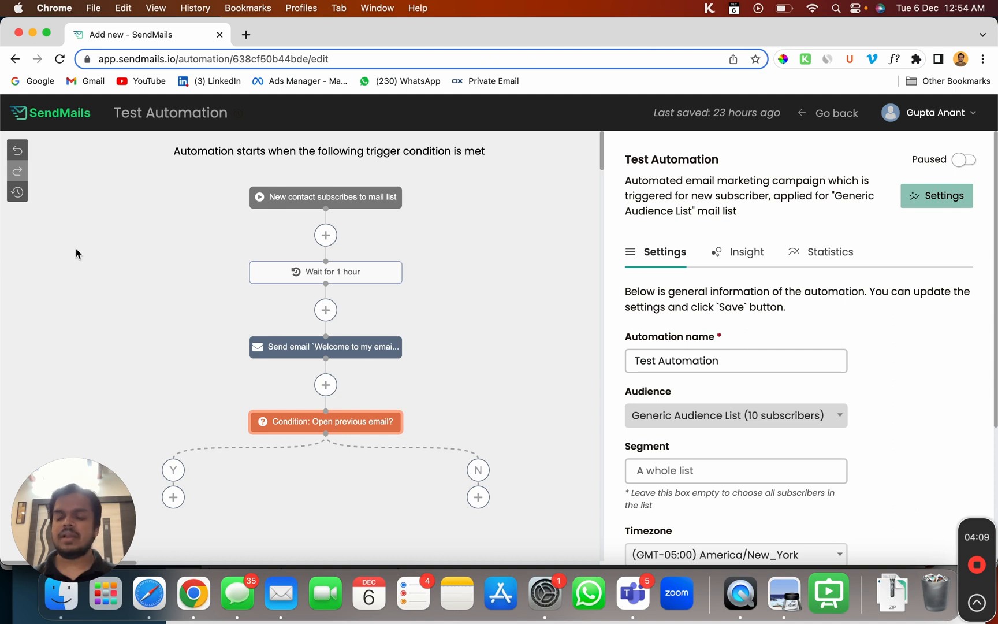